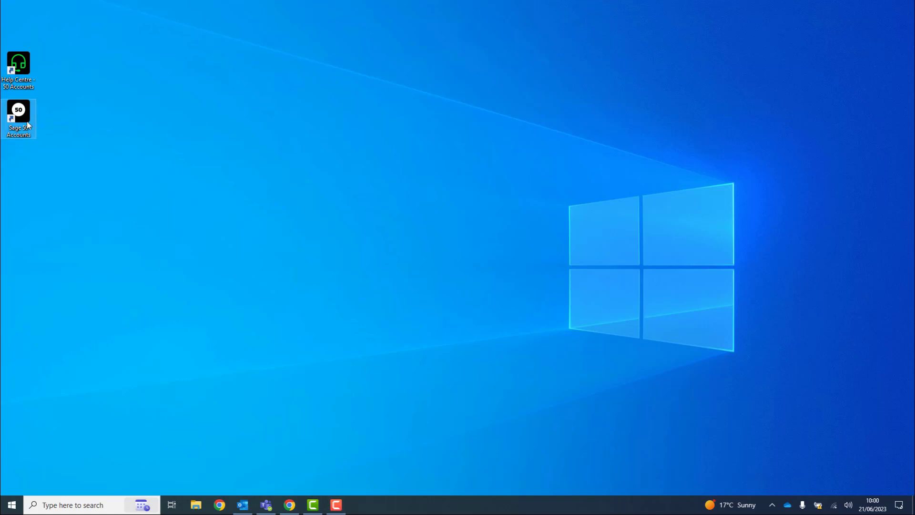
- Start Sage 50, choose the Stationery & Computer Mart UK .001 backup file and continue the restore
double_click(19, 118)
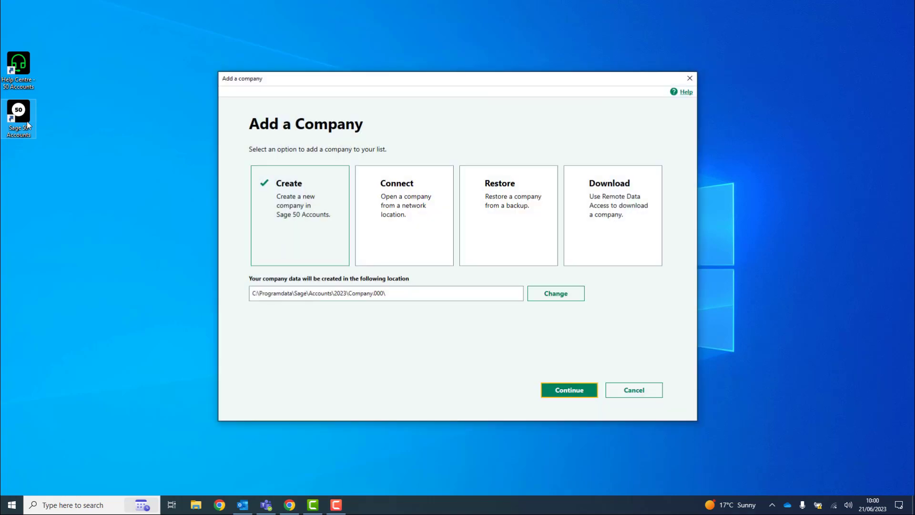
mouse_move(508, 194)
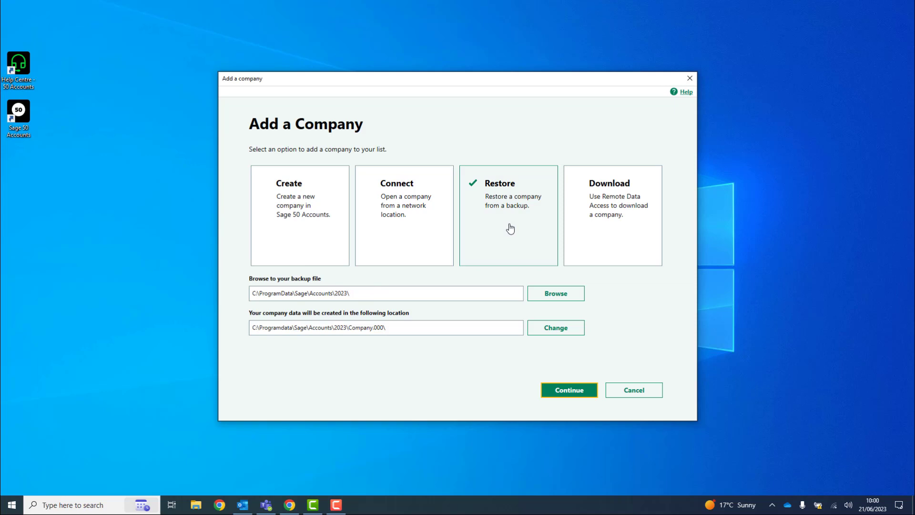
mouse_move(507, 227)
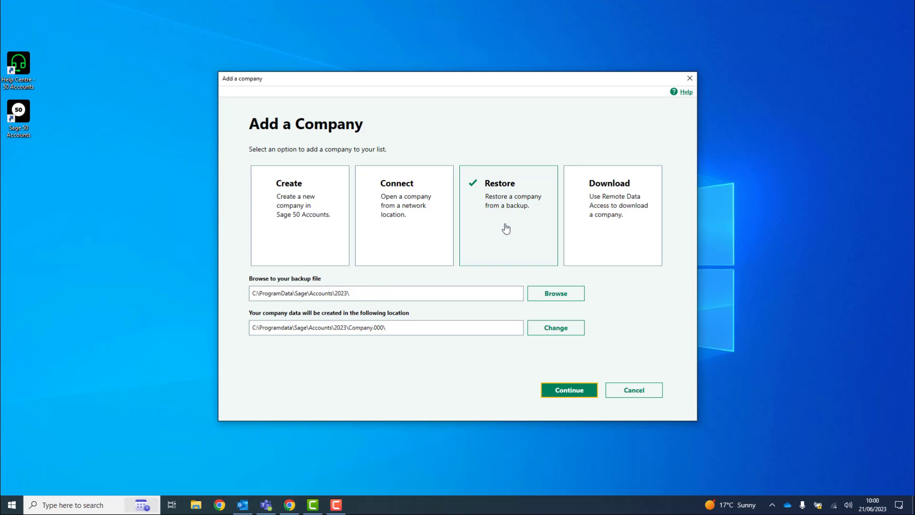
mouse_move(554, 293)
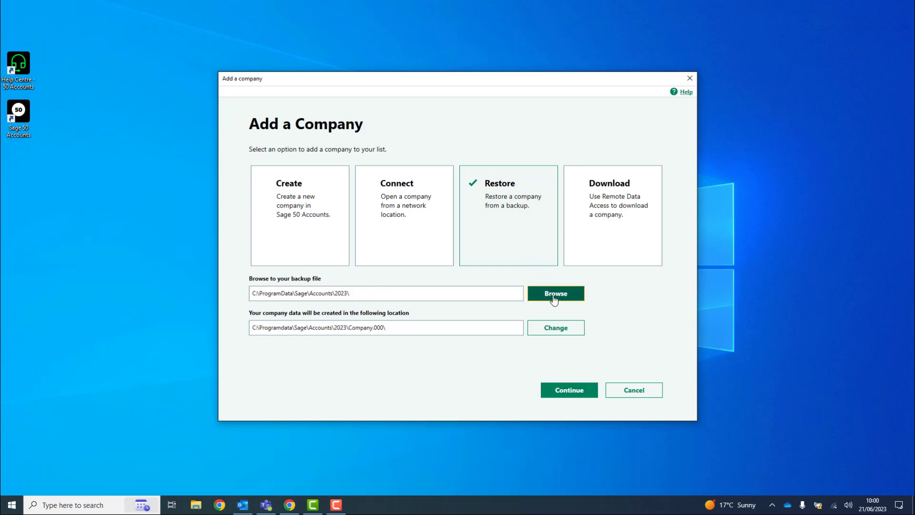
click(554, 293)
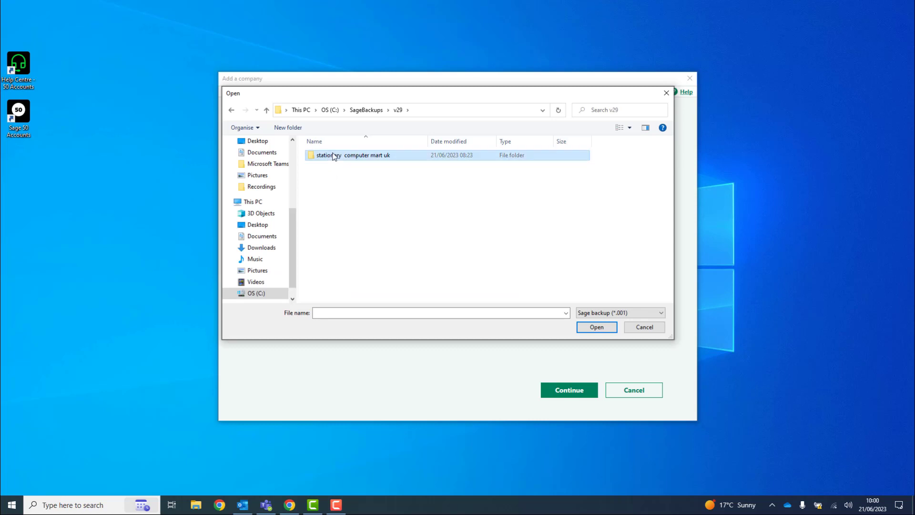
double_click(350, 155)
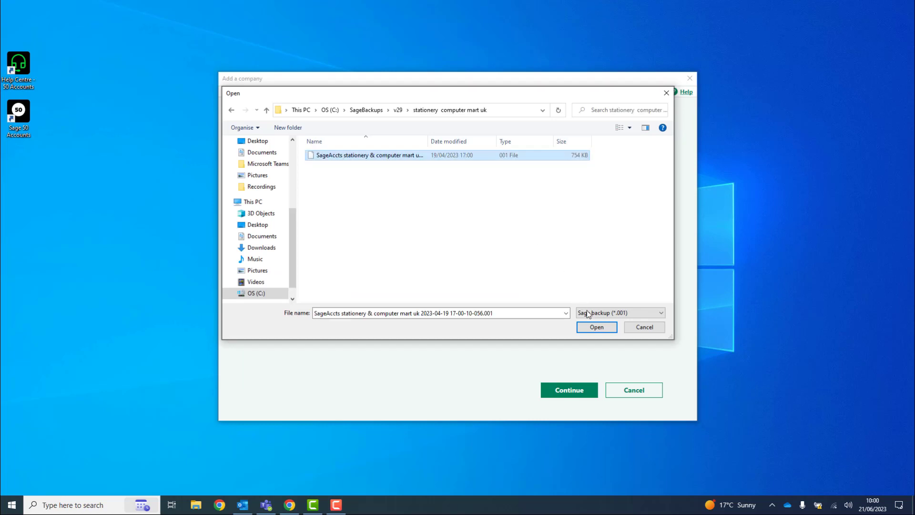
click(596, 326)
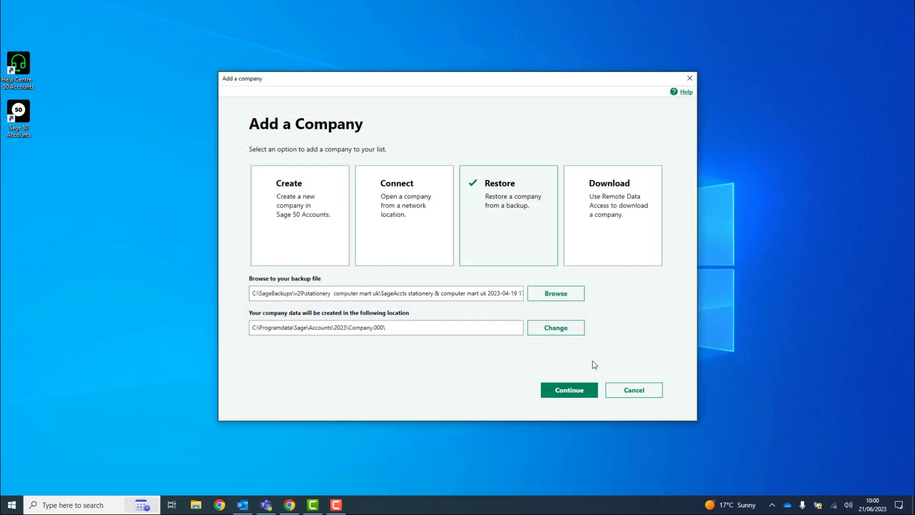
click(568, 390)
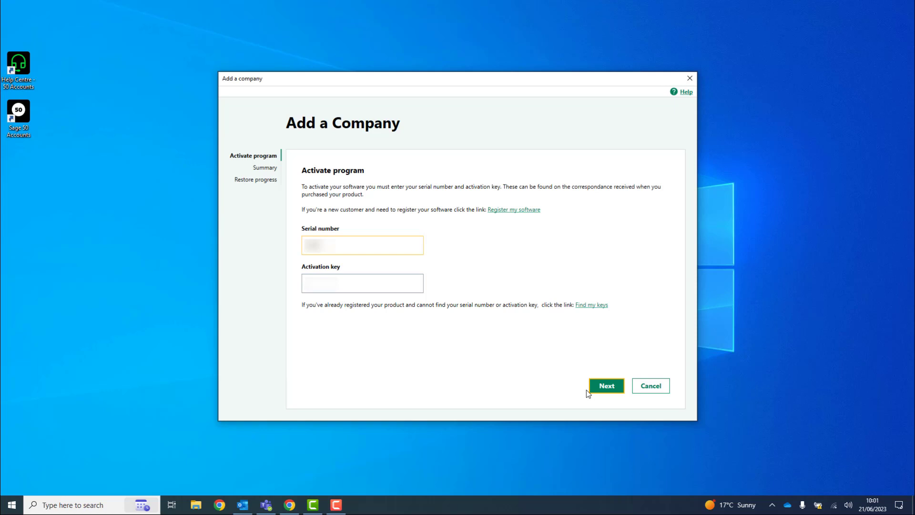
- Submit the serial number and activation key to advance to the account number entry
click(362, 283)
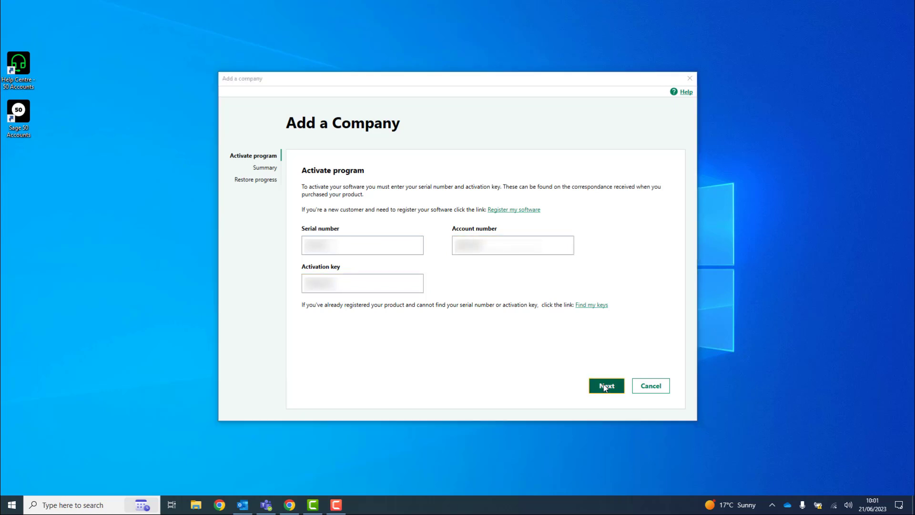
- Submit the activation details and confirm the licence and registration messages to reach the Summary
click(606, 386)
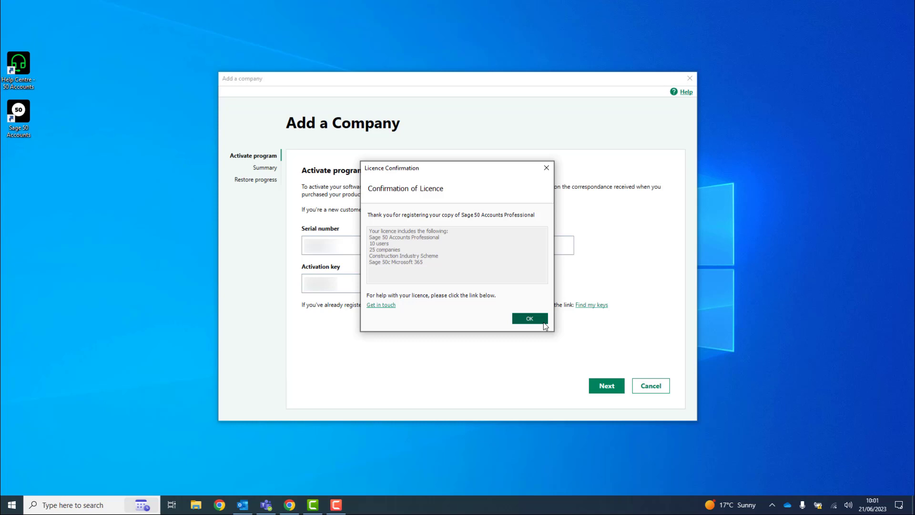
mouse_move(532, 321)
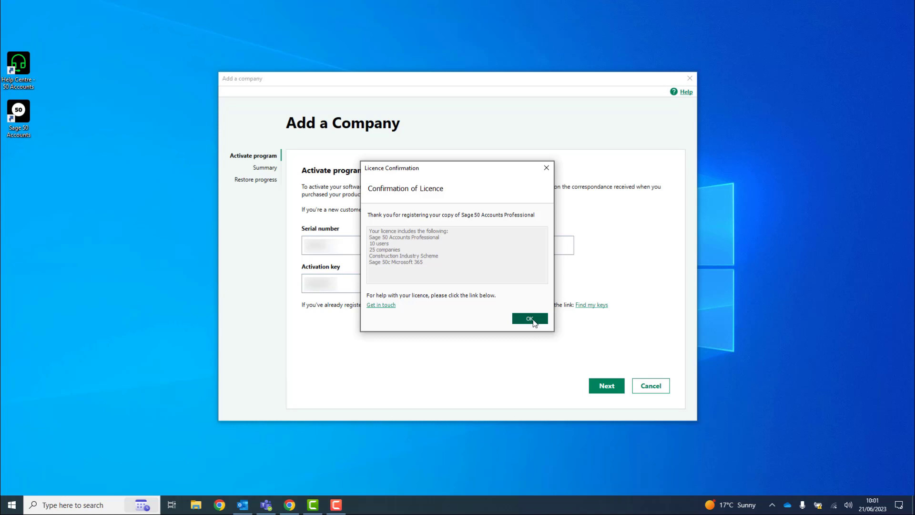
click(529, 318)
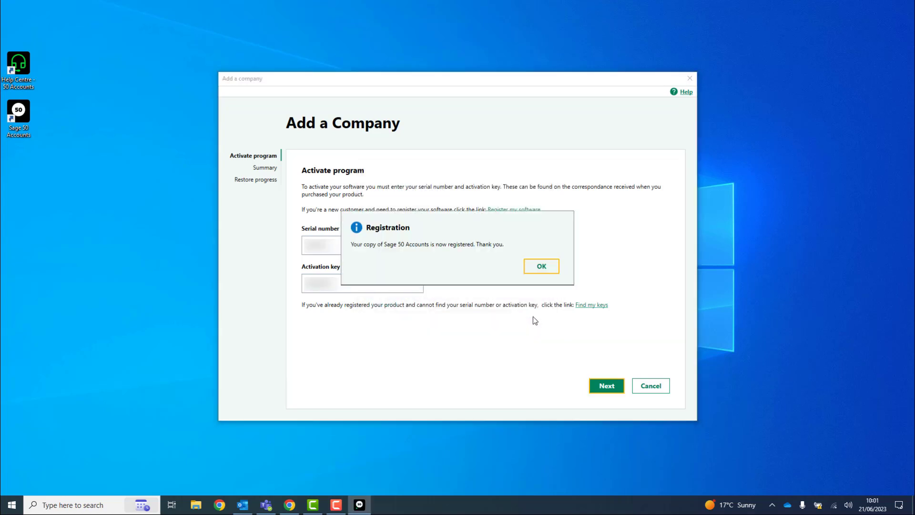
click(540, 266)
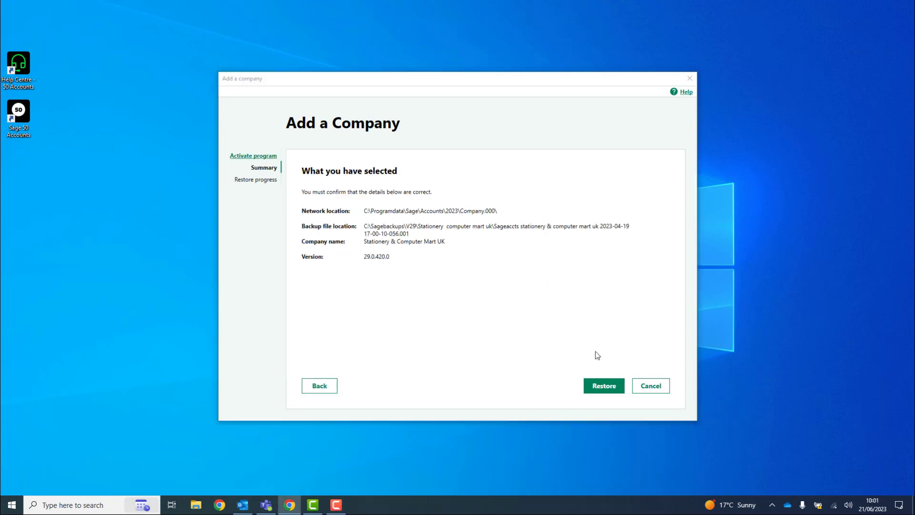
click(604, 385)
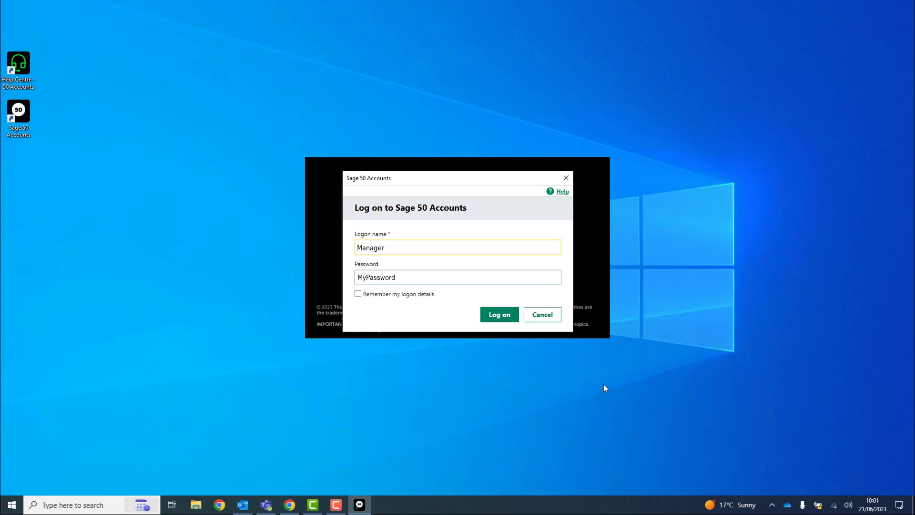
- Log on as Manager so the restored company begins loading
click(499, 314)
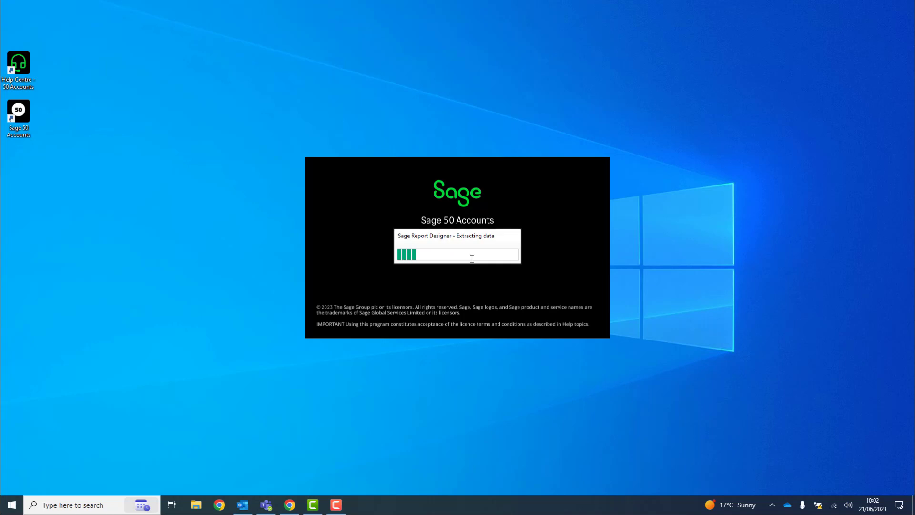